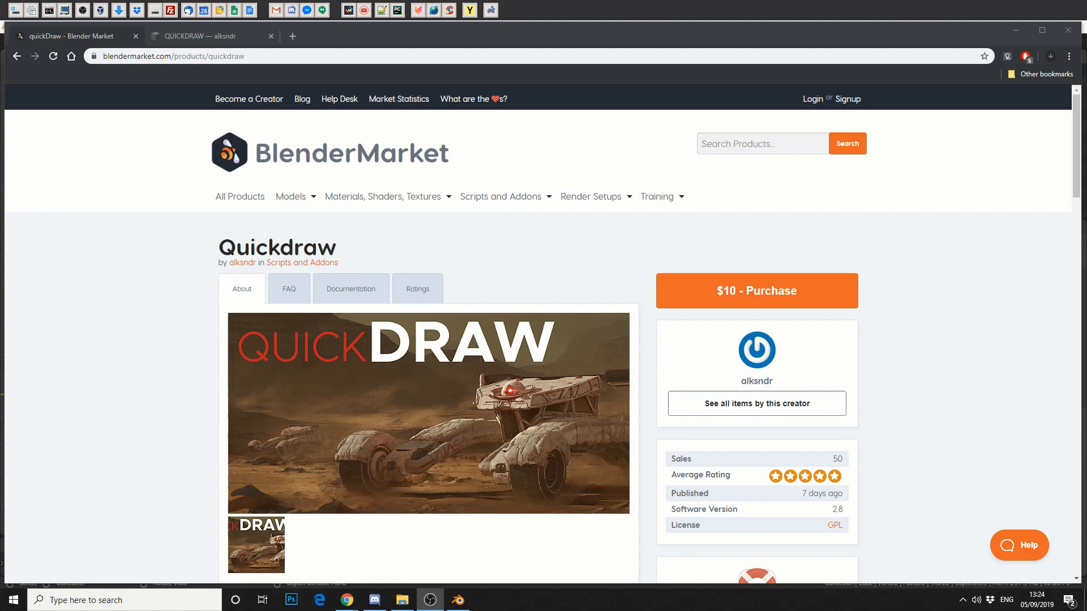
mouse_move(723, 420)
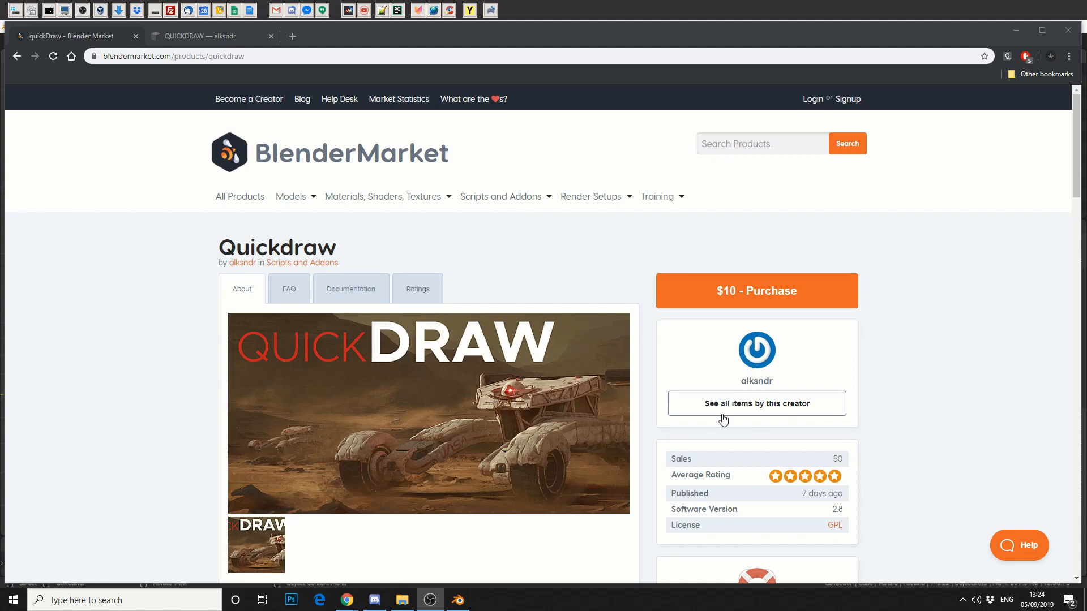
Scroll the Quickdraw product page to its description and Create Geo demo clip
scroll(down, 3)
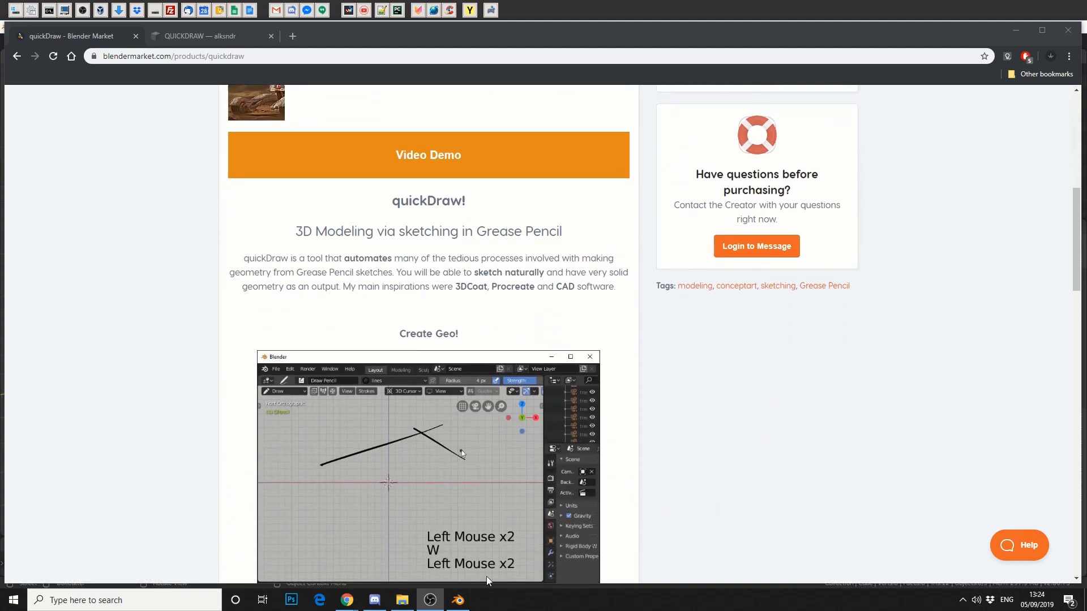
click(456, 600)
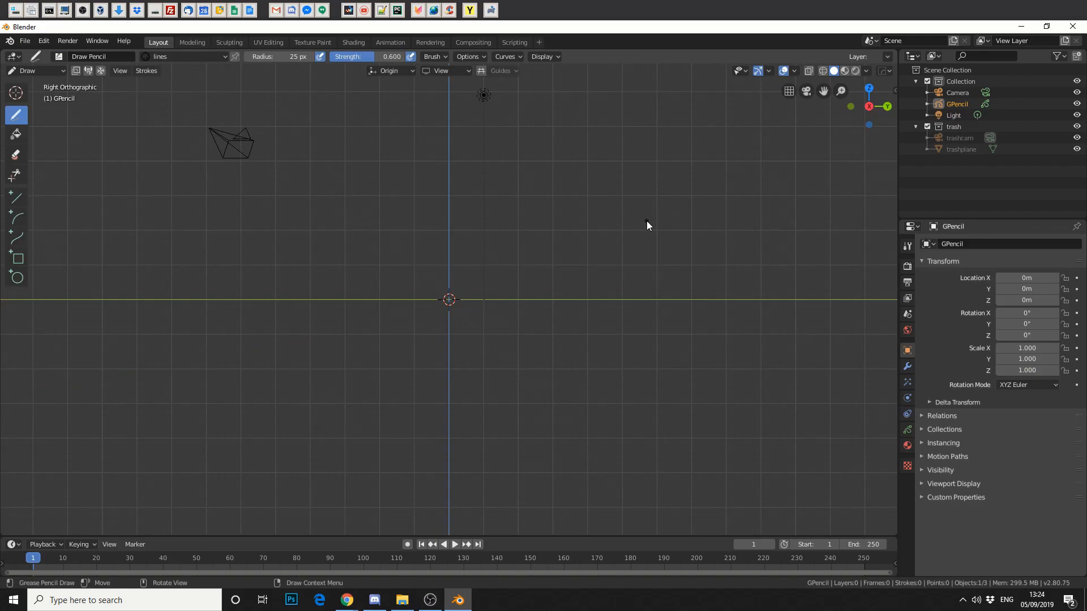
mouse_move(927, 262)
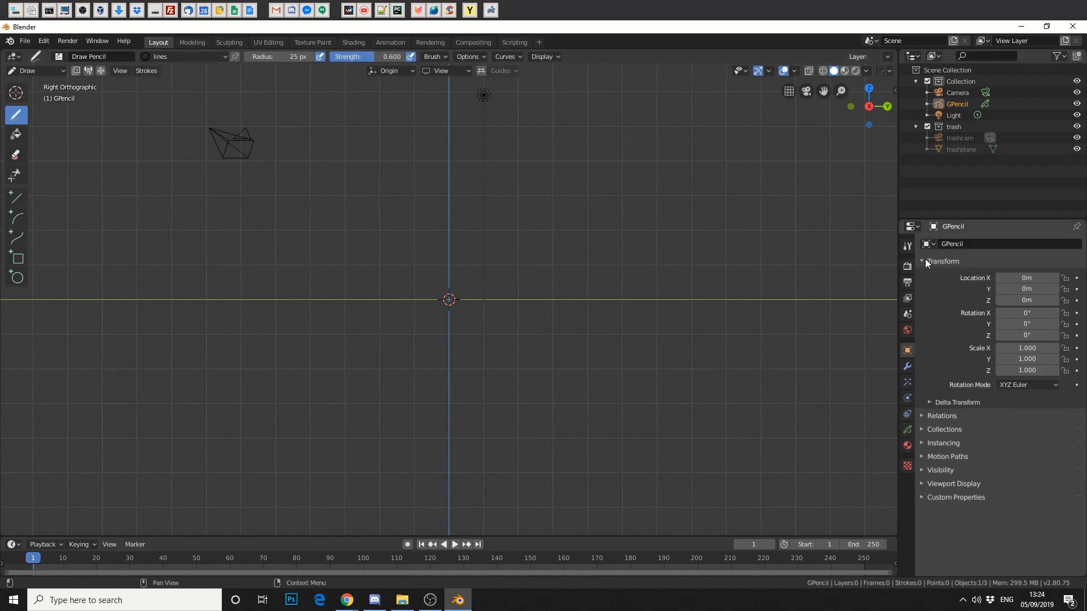
mouse_move(301, 301)
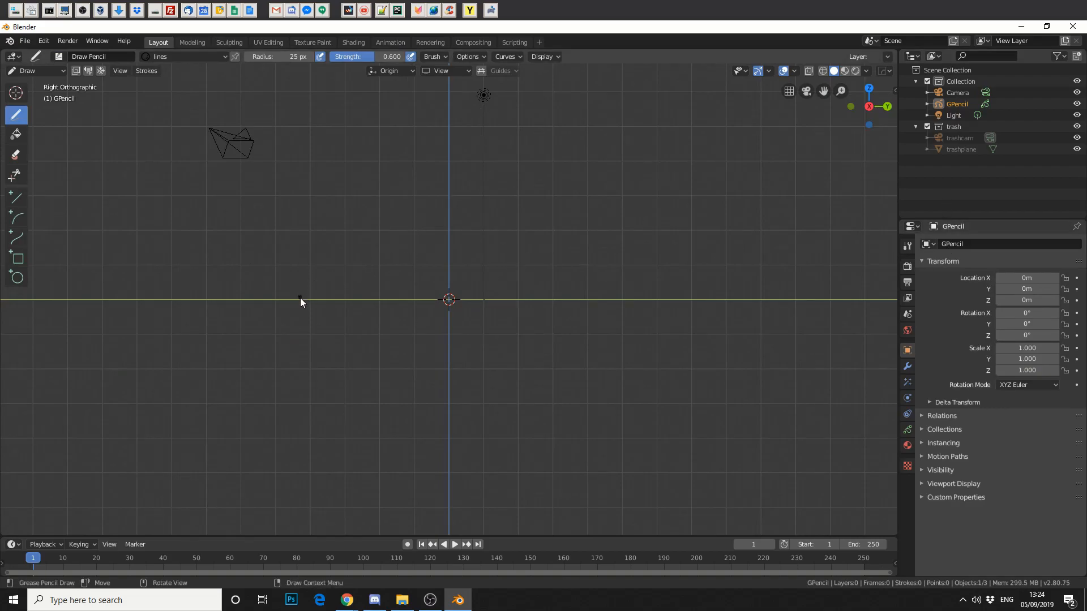
mouse_move(210, 367)
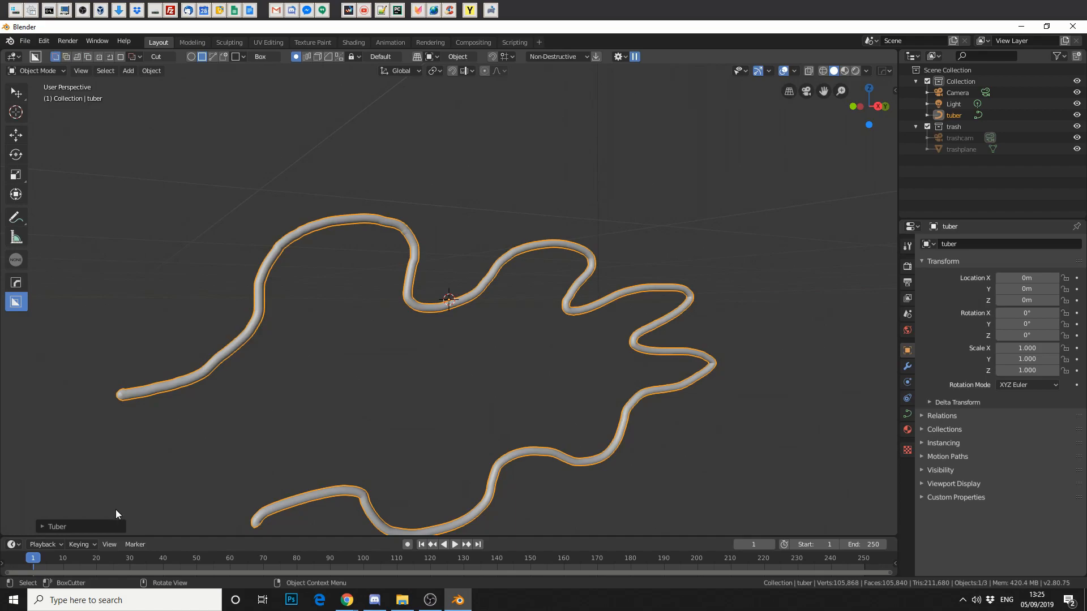
mouse_move(117, 529)
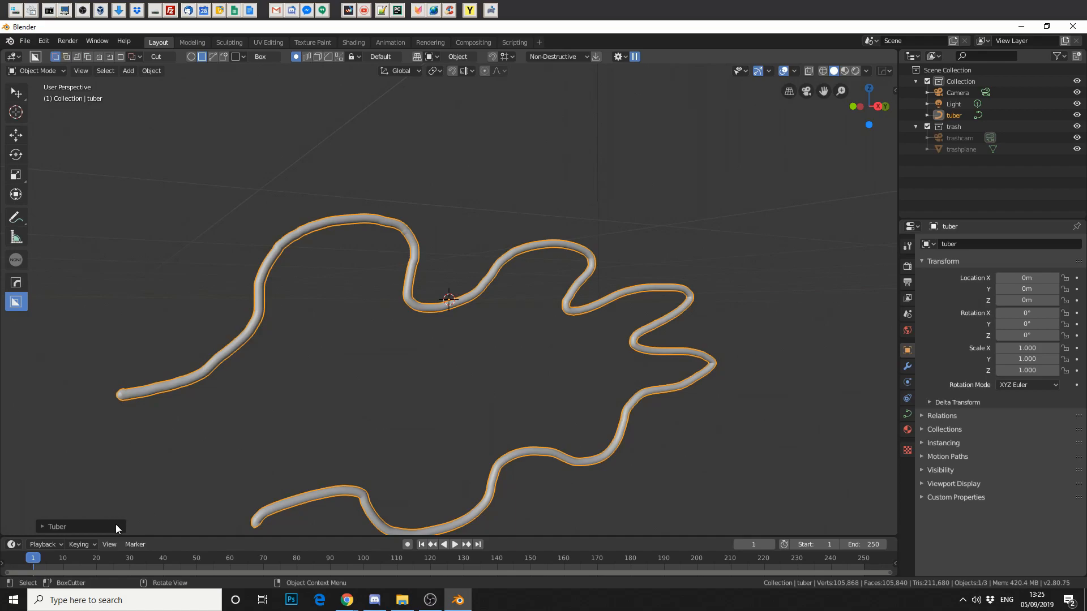
In the Tuber operator panel, raise Simplify so the tube drops from ~105,868 to 20,860 vertices
click(57, 527)
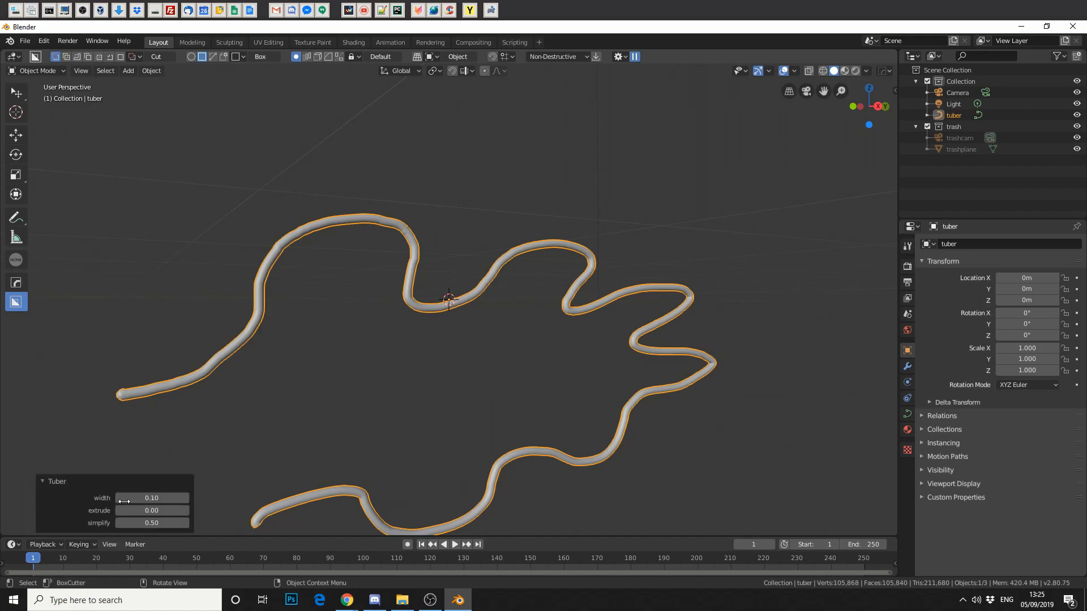
mouse_move(151, 498)
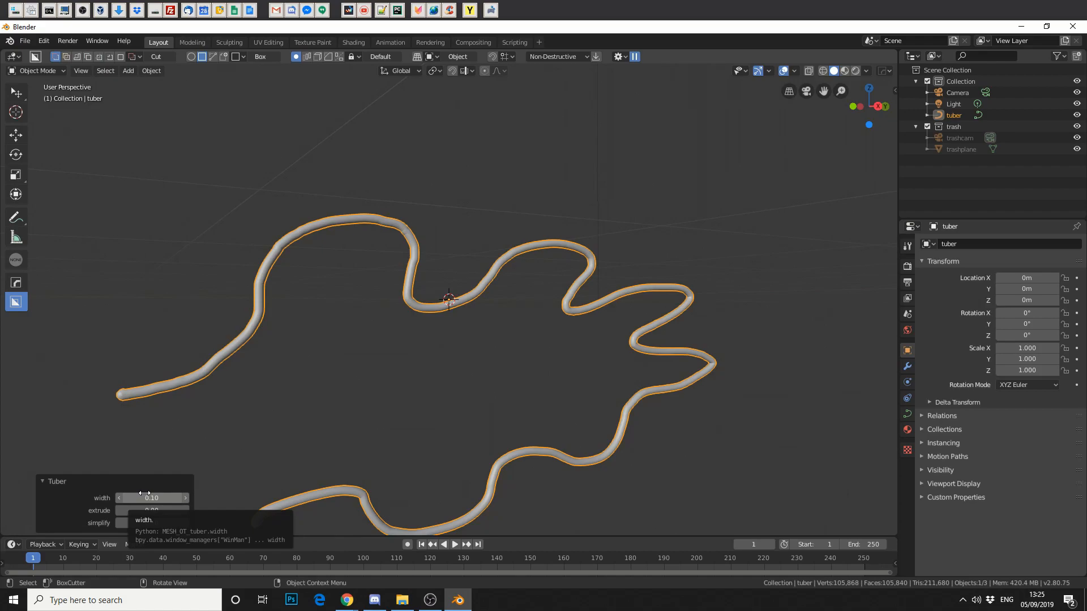
click(151, 523)
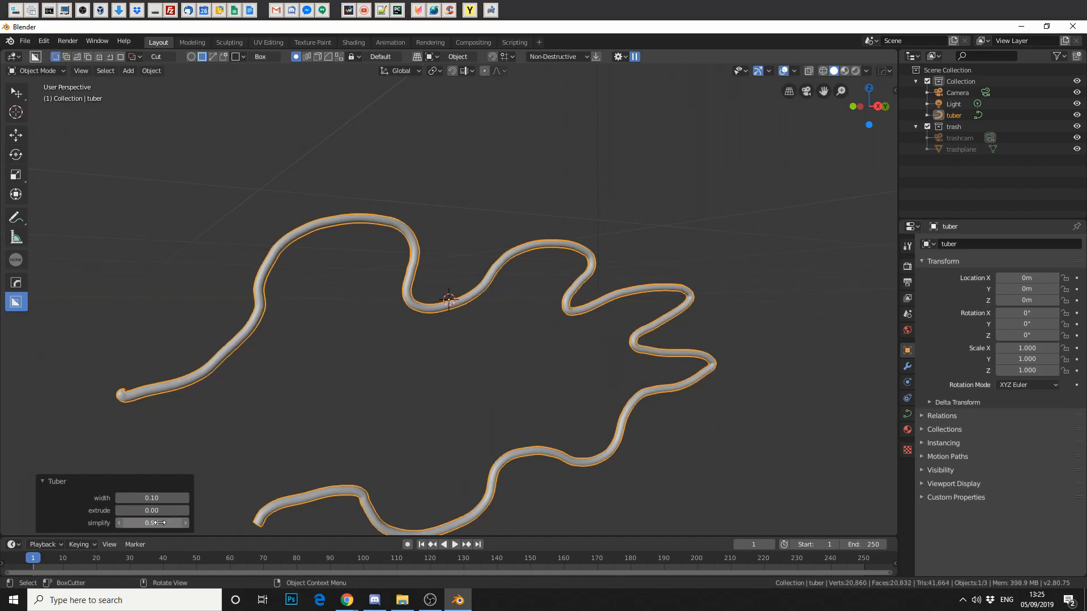
click(346, 600)
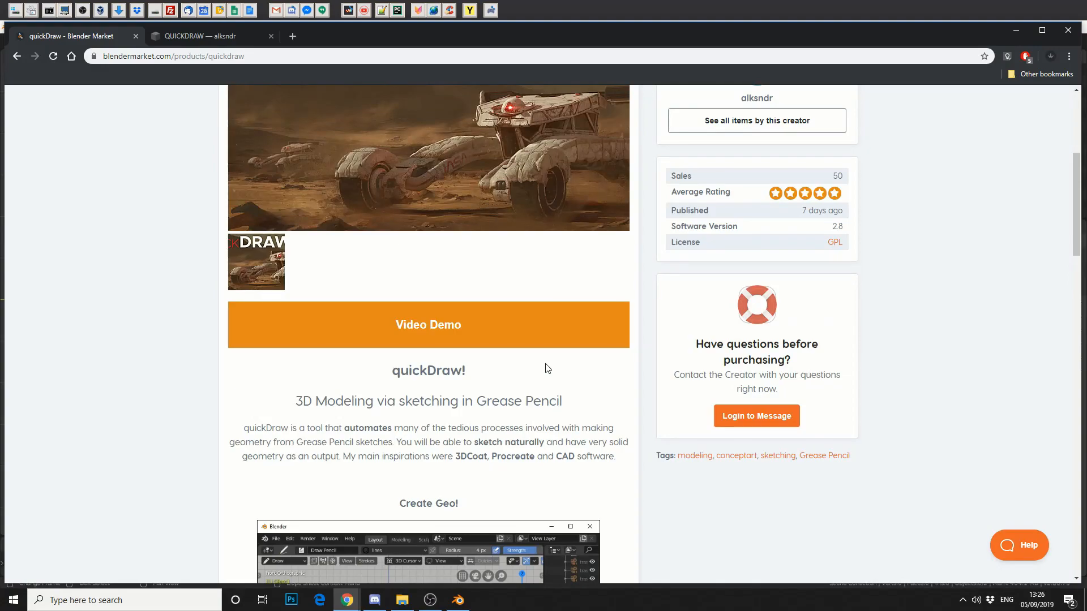
Scroll past the Create Geo demo to the Quick Boolean Subtraction and geometry separation clips
scroll(down, 3)
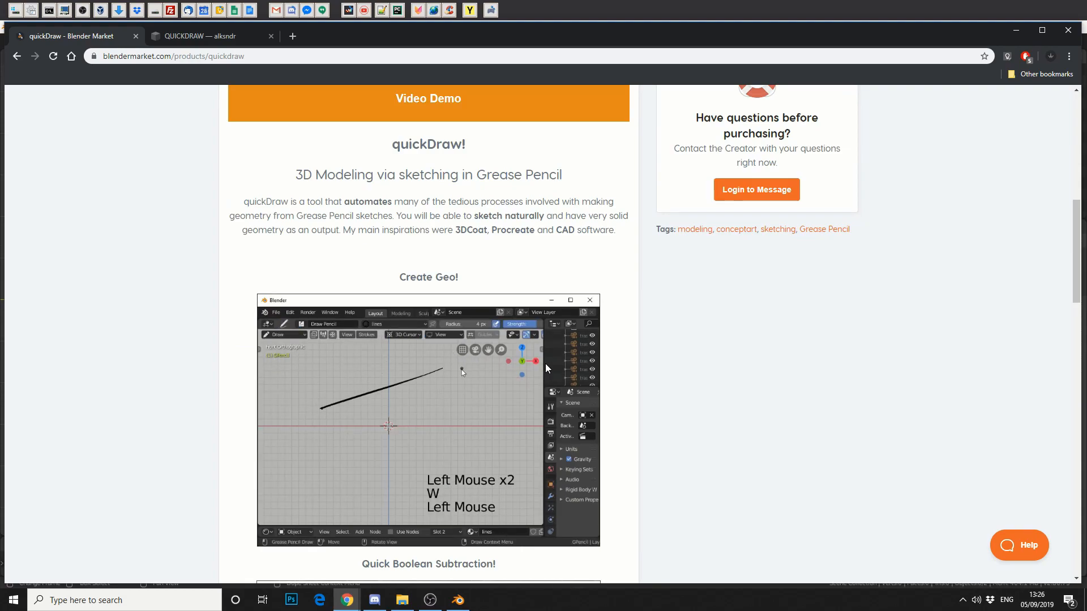
scroll(down, 3)
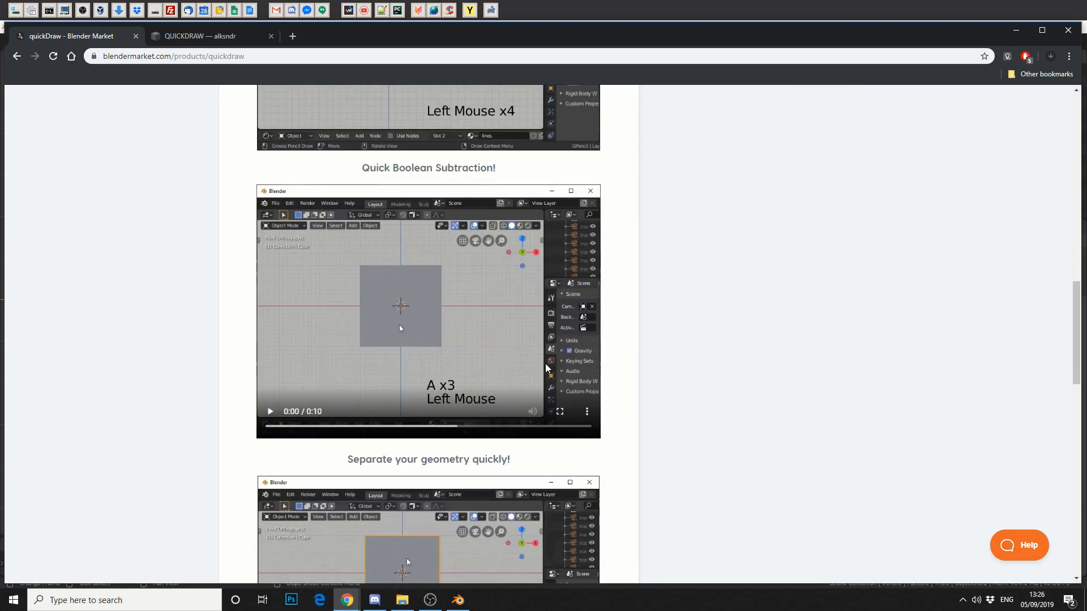